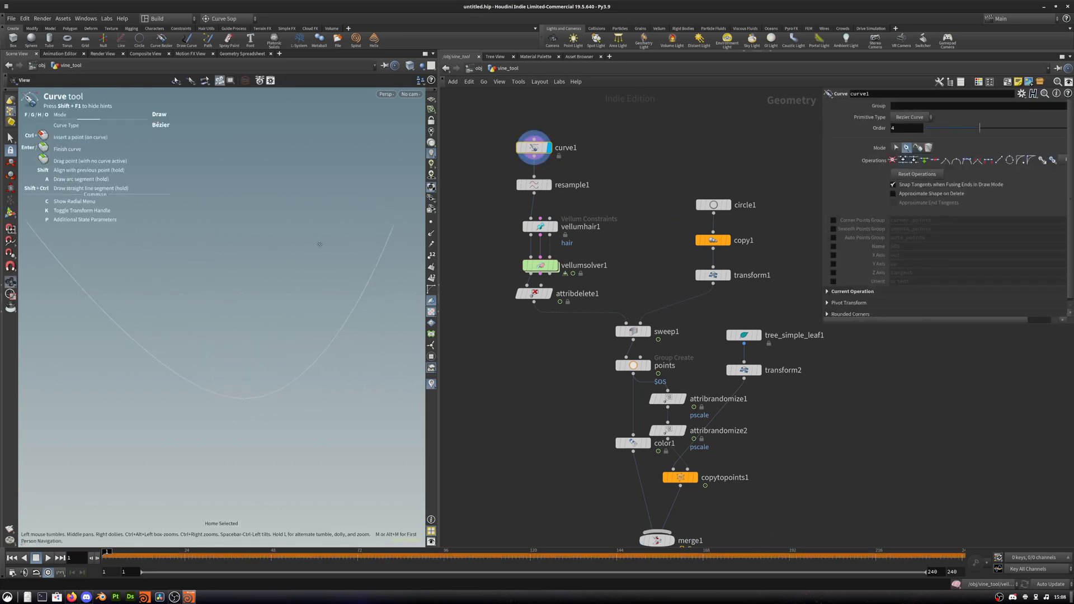
Display resample1's evenly spaced points, then the vellumhair1 constraint and solver parameters
{"action": "left_click", "coordinate": [533, 184]}
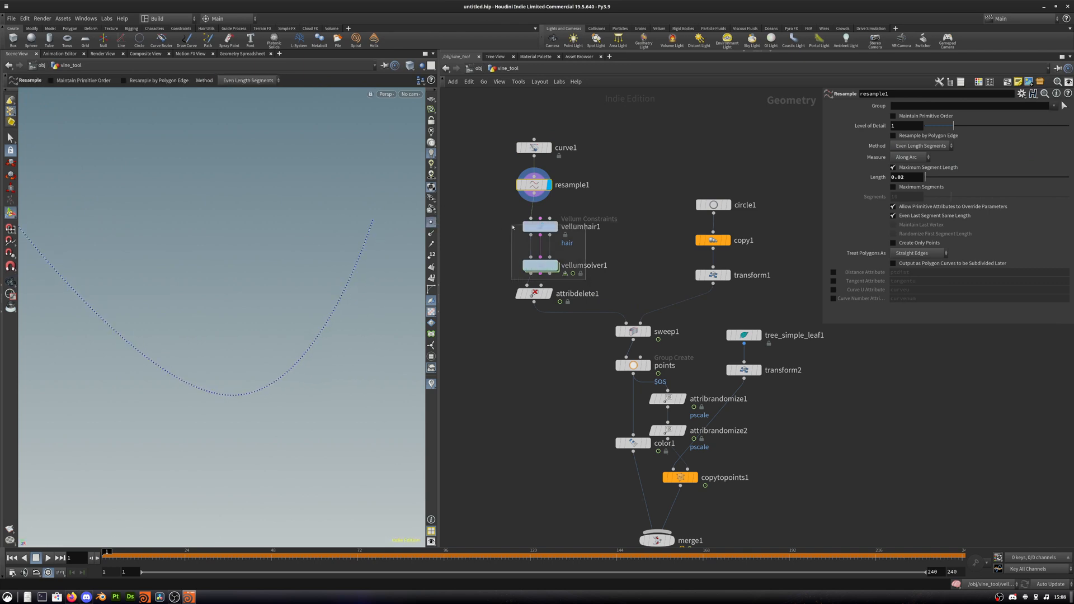
{"action": "left_click", "coordinate": [540, 226]}
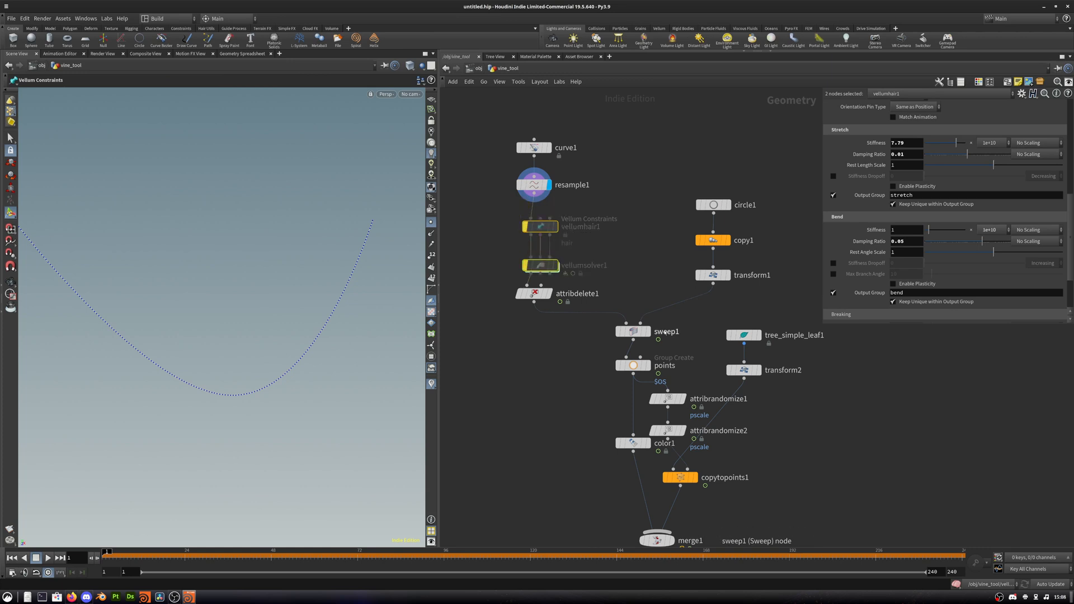
View circle1, its two copies from copy1, and transform1's uniform scale of 0.03
{"action": "left_click", "coordinate": [631, 331]}
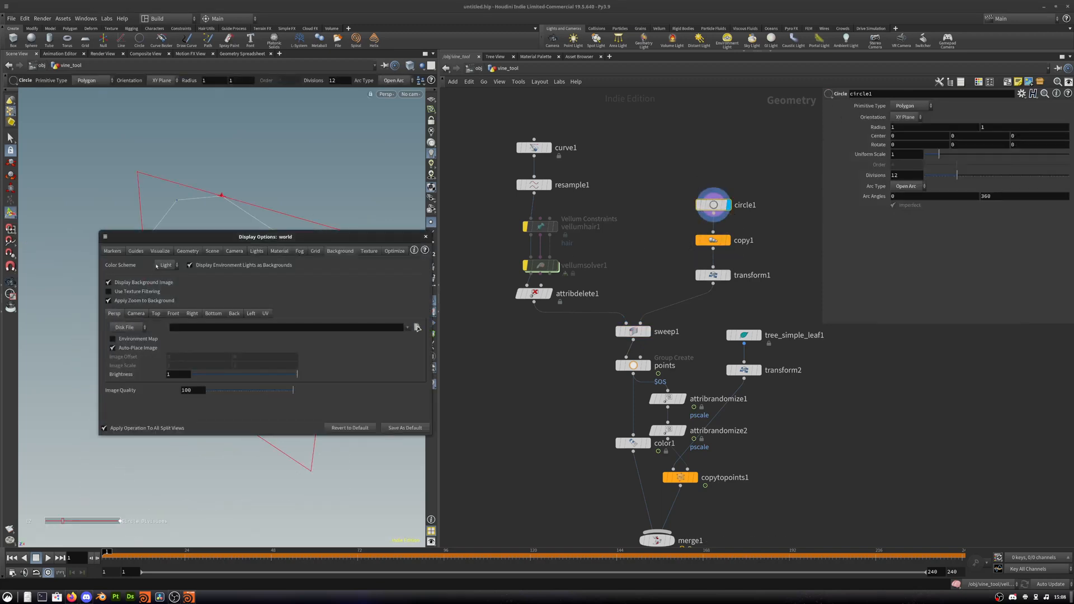
{"action": "left_click", "coordinate": [165, 263]}
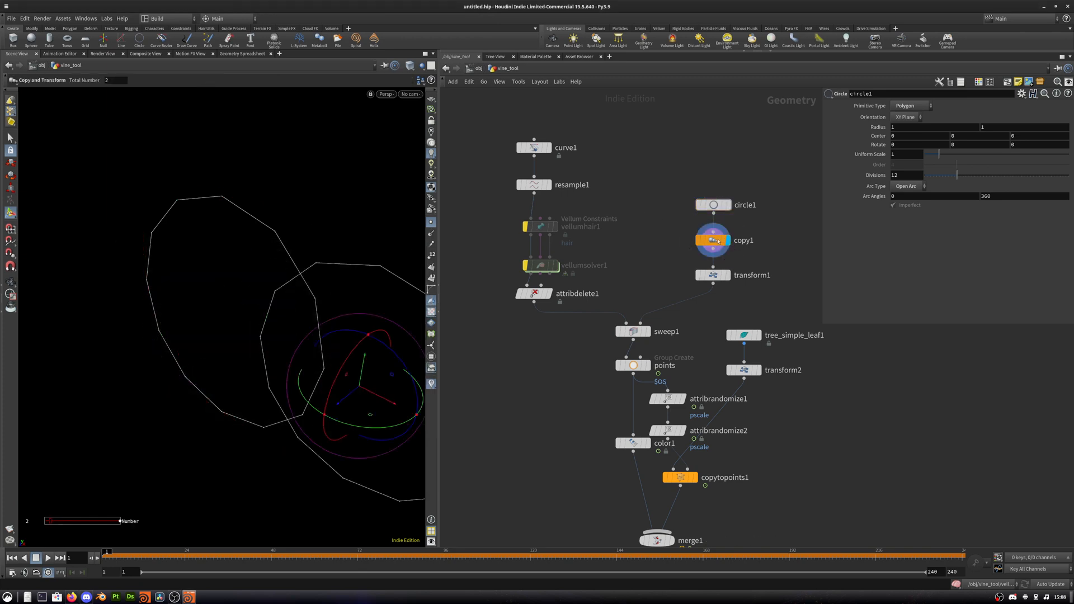
{"action": "left_click", "coordinate": [712, 240]}
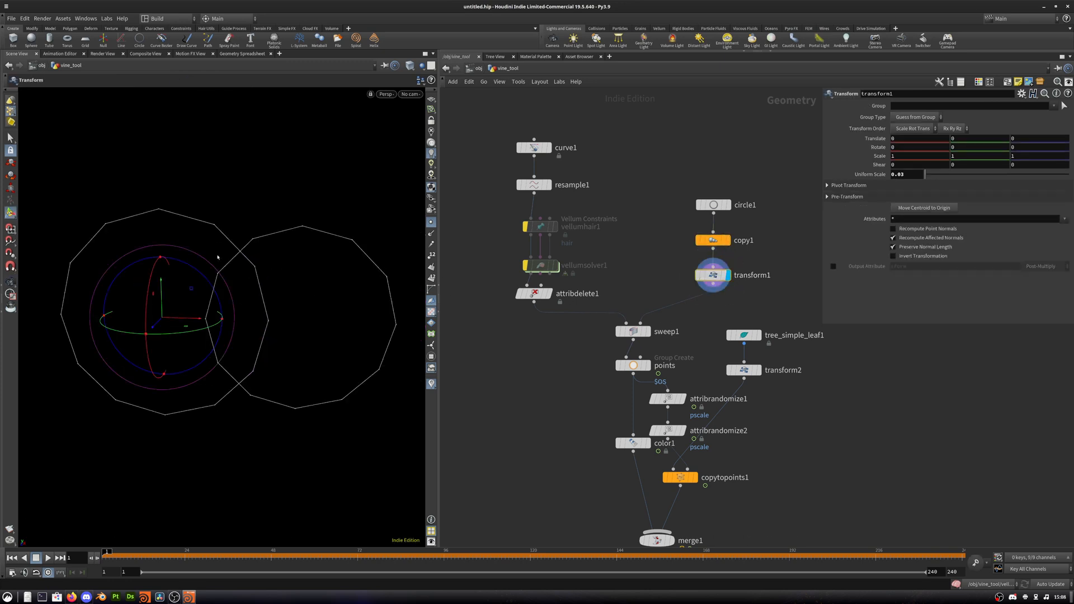
Display the sweep1 tube along the curve and raise Full Twists from 10 to 18
{"action": "left_click", "coordinate": [629, 331]}
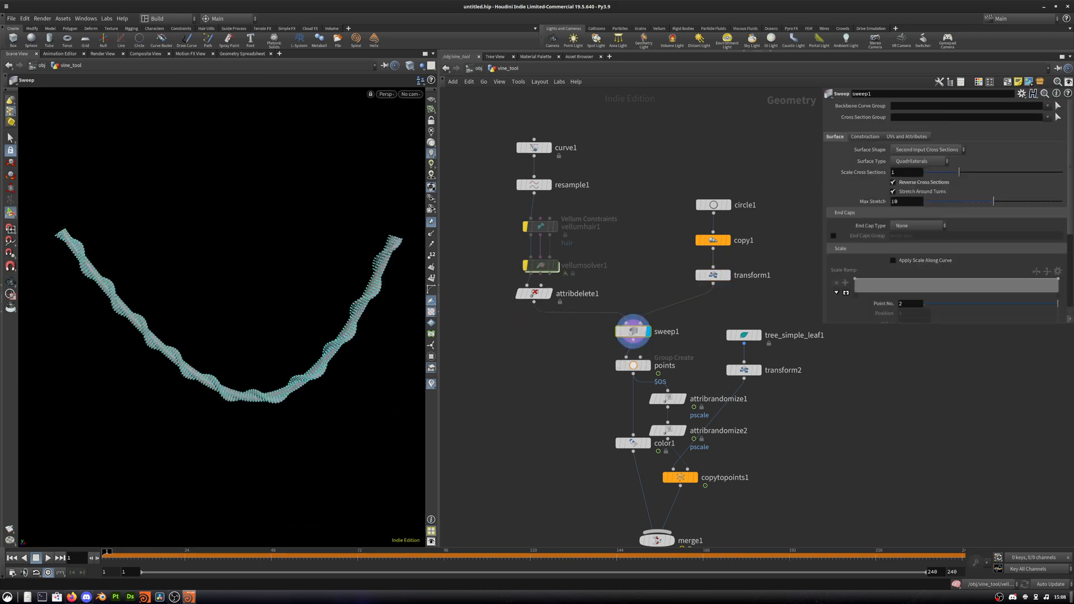
{"action": "scroll", "scroll_direction": "down", "scroll_amount": 3}
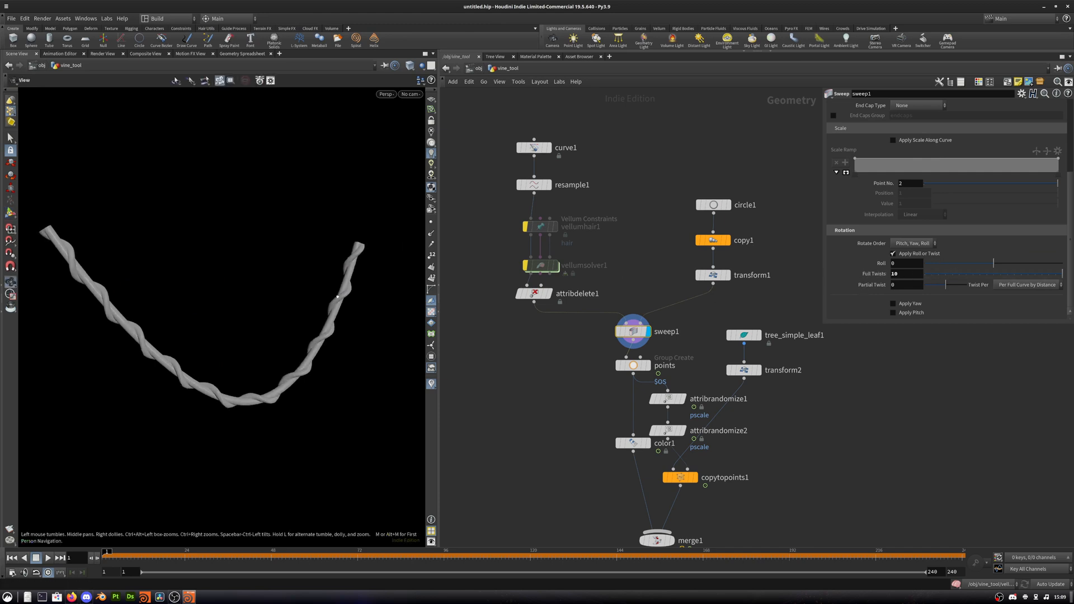
{"action": "left_click", "coordinate": [893, 273]}
{"action": "type", "text": "16"}
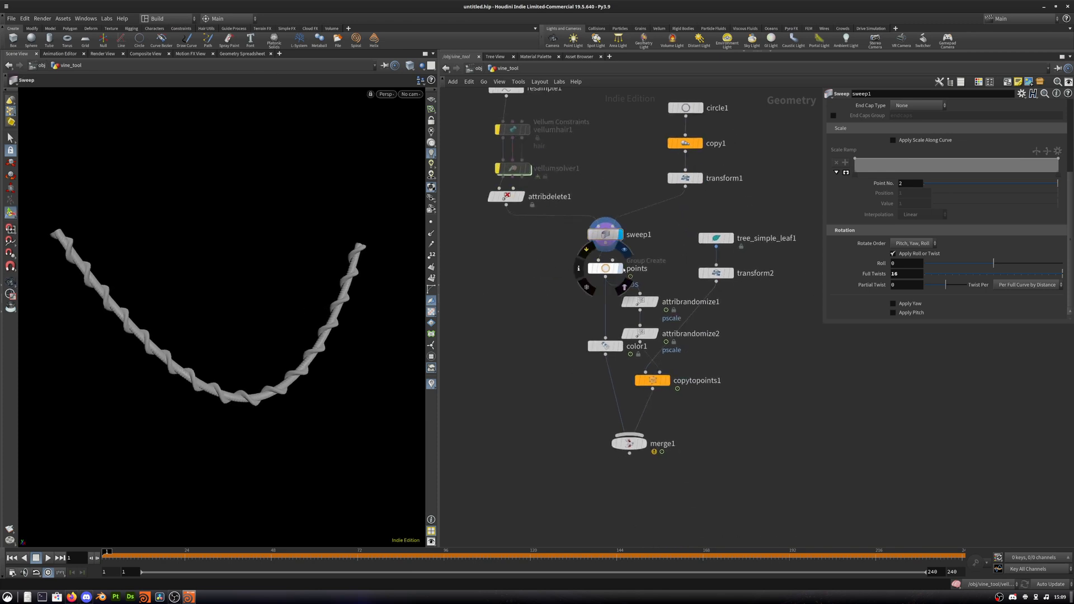
Show the point group keeping points by Random Chance at 30.6 percent
{"action": "left_click", "coordinate": [604, 267]}
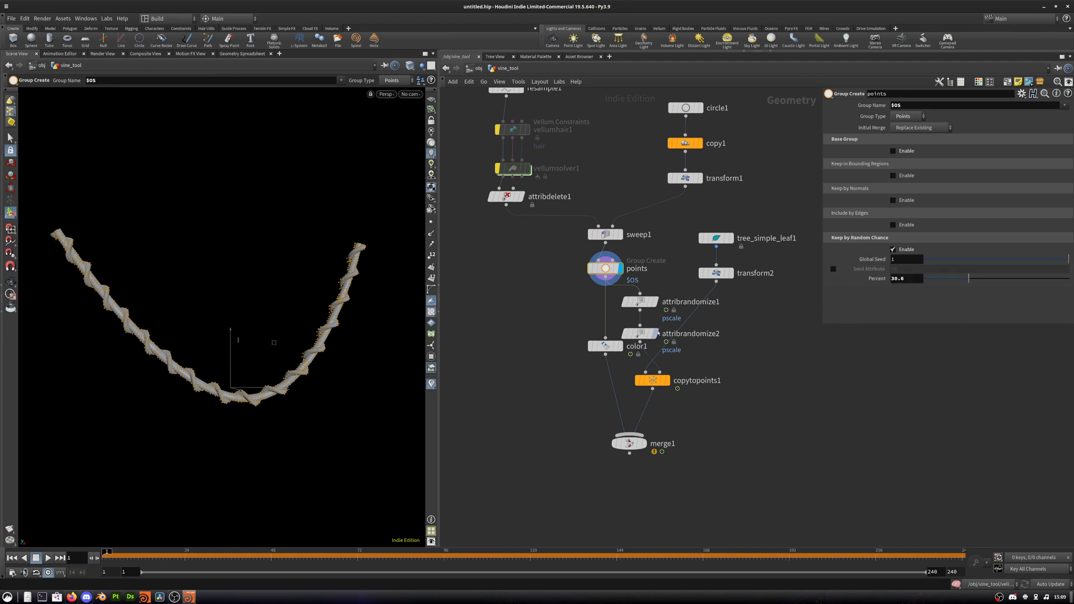
{"action": "left_click", "coordinate": [641, 301]}
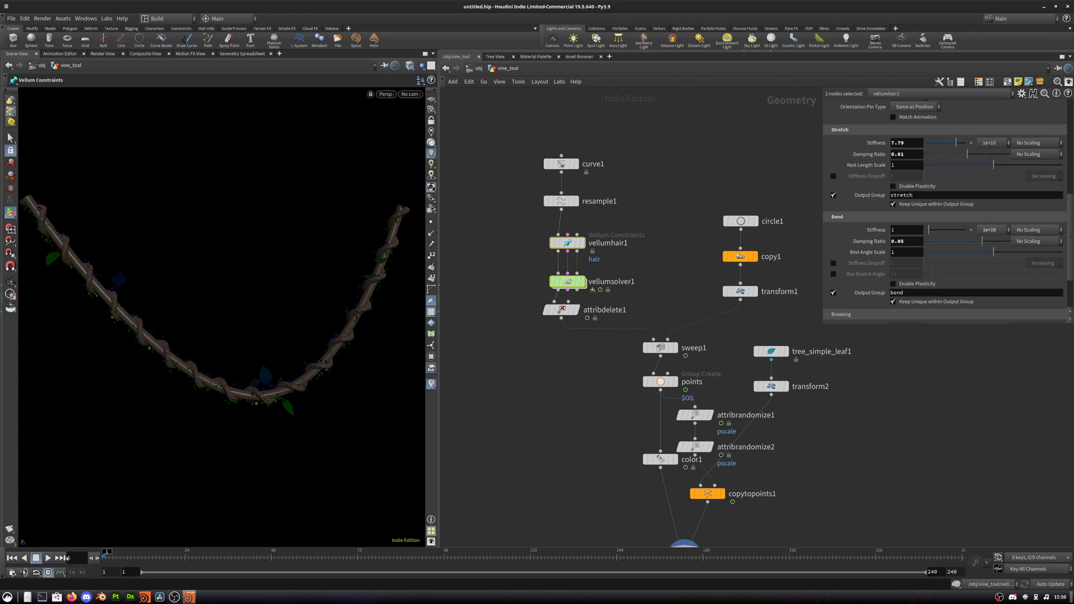
Play the simulation and display attribdelete1's drooping curve stripped of attributes
{"action": "left_click", "coordinate": [36, 557]}
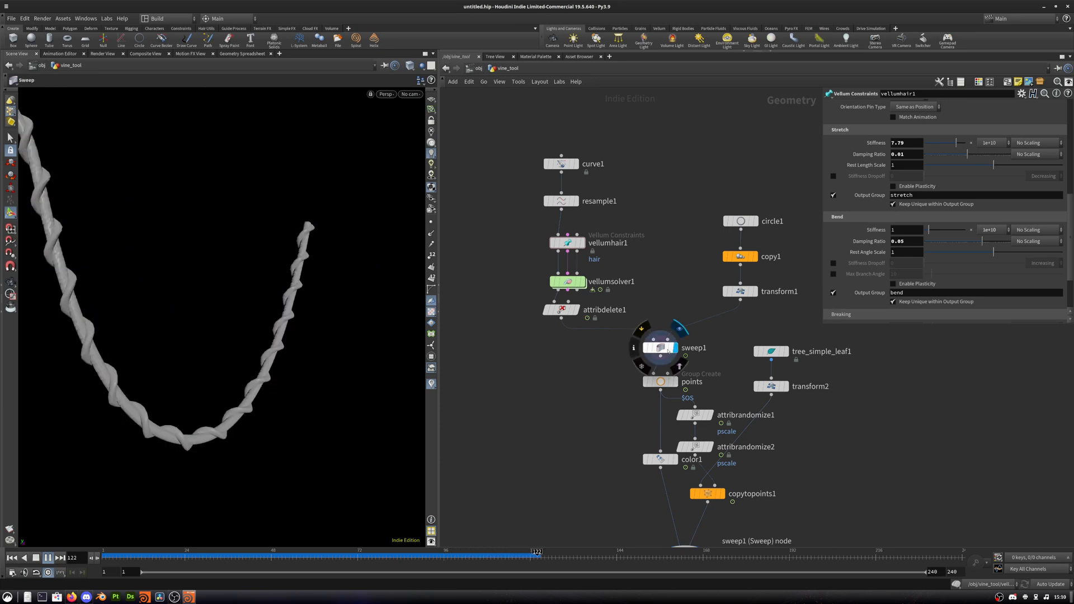
{"action": "left_click", "coordinate": [563, 308]}
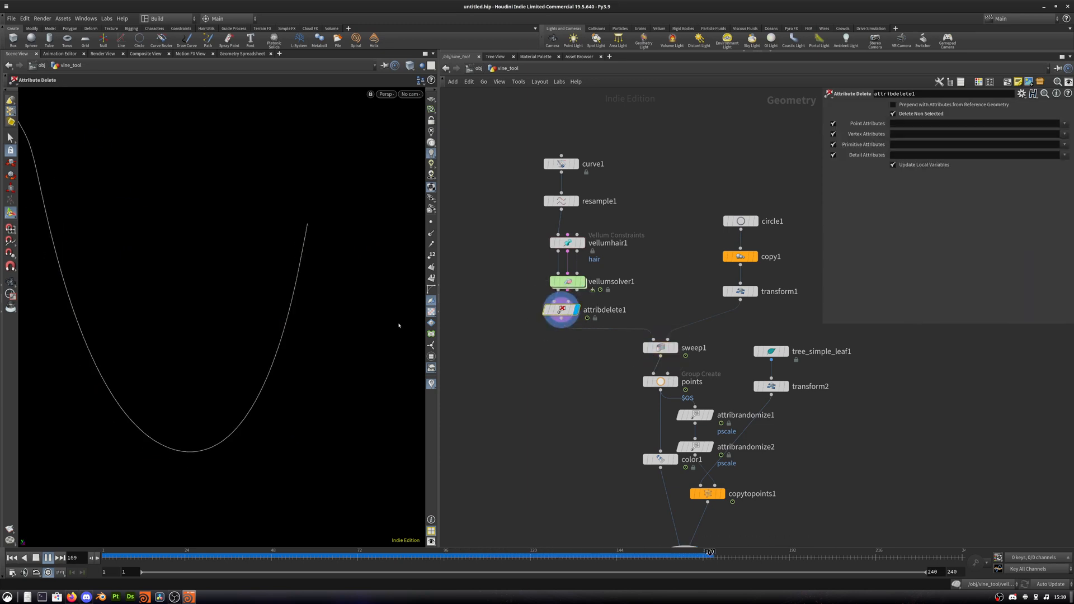